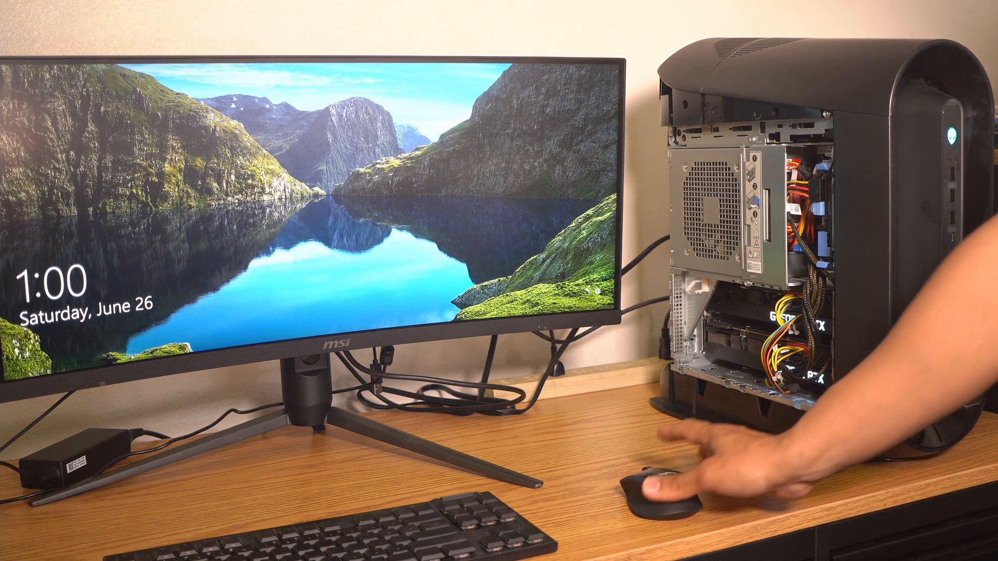
- Dismiss the Windows 10 lock screen to show the account's password sign-in box
click(646, 483)
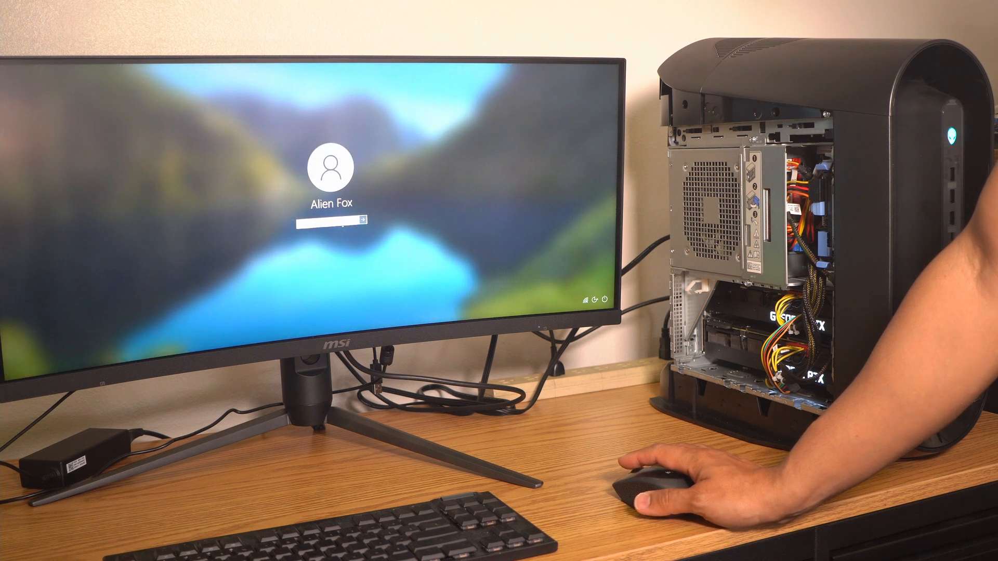